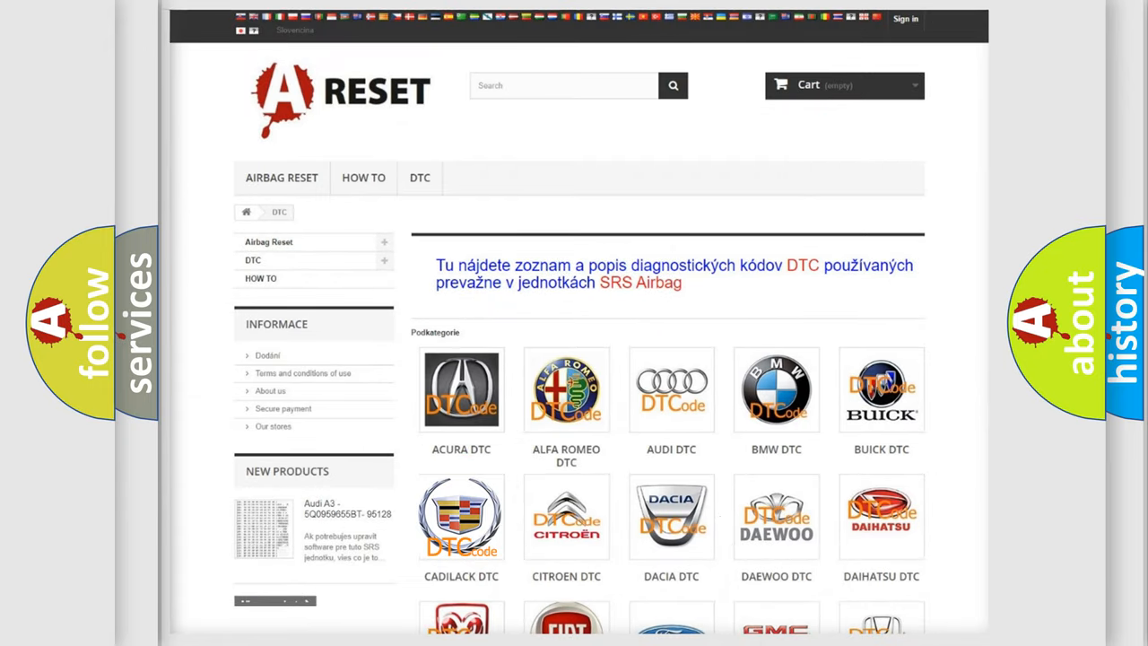
Open the Cadillac DTC listing showing airbag codes such as B0012 and B0013.
click(461, 389)
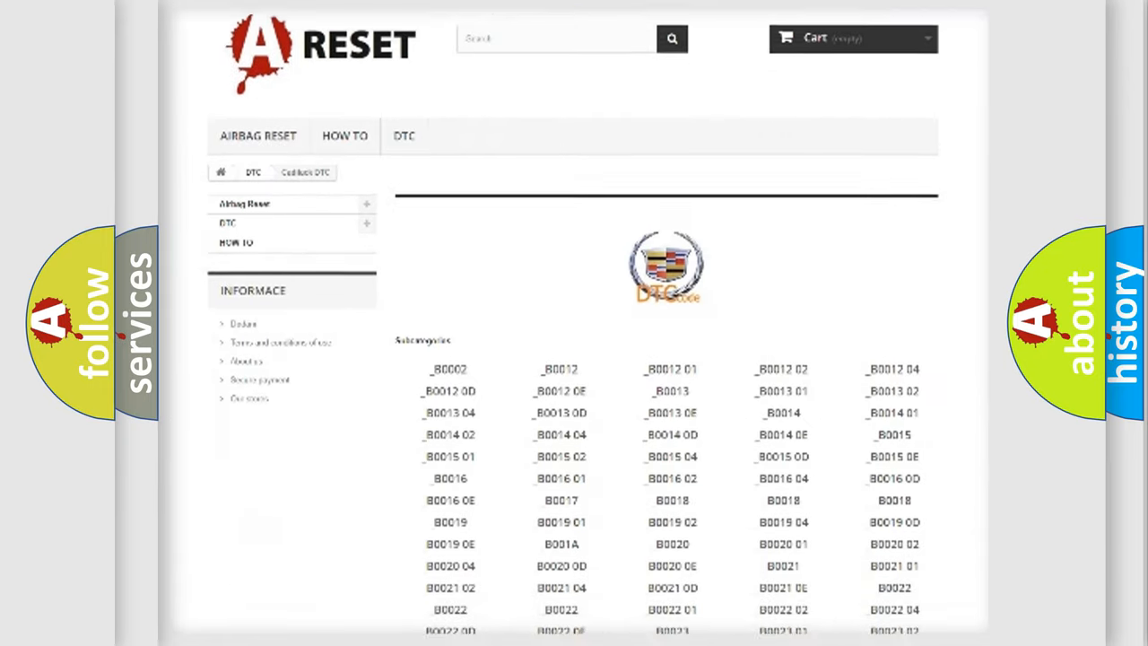